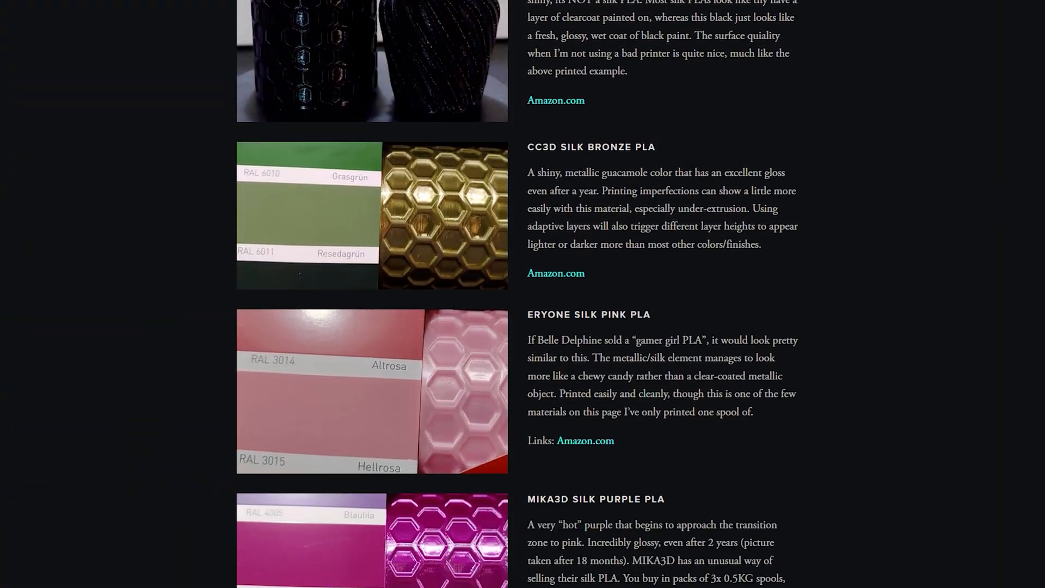
pyautogui.scroll(-3)
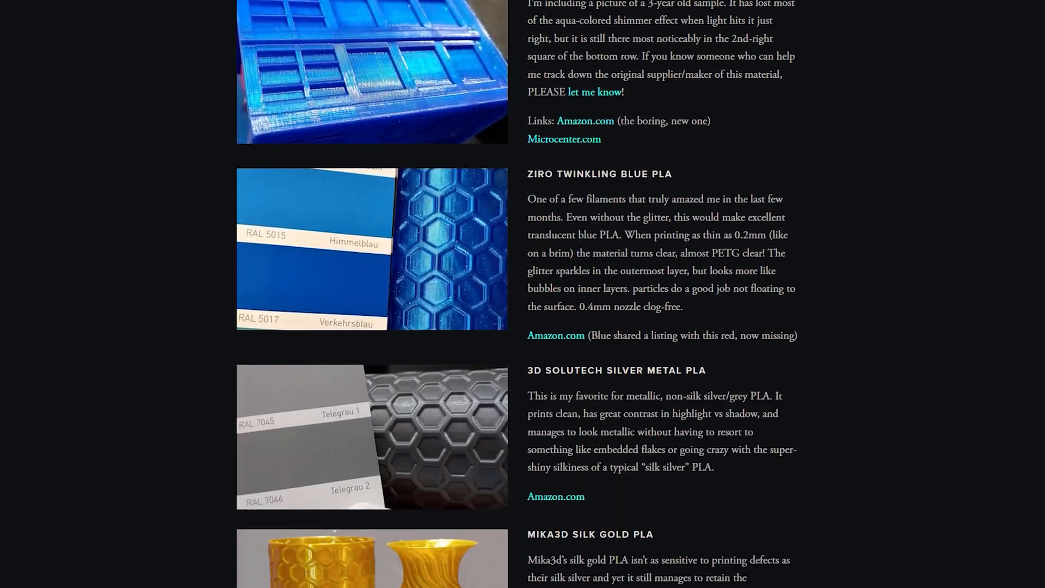
pyautogui.scroll(-3)
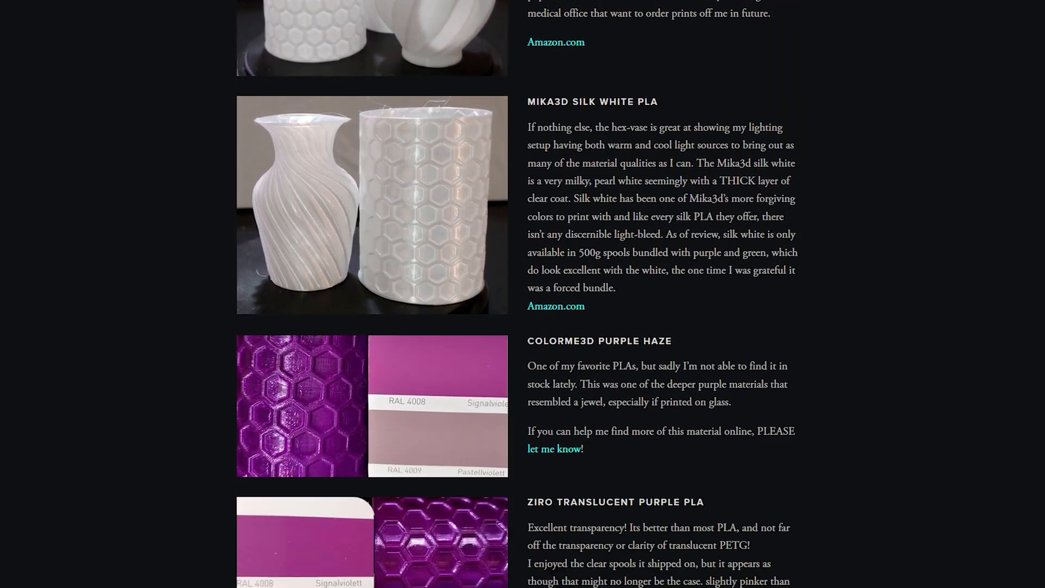
pyautogui.scroll(-3)
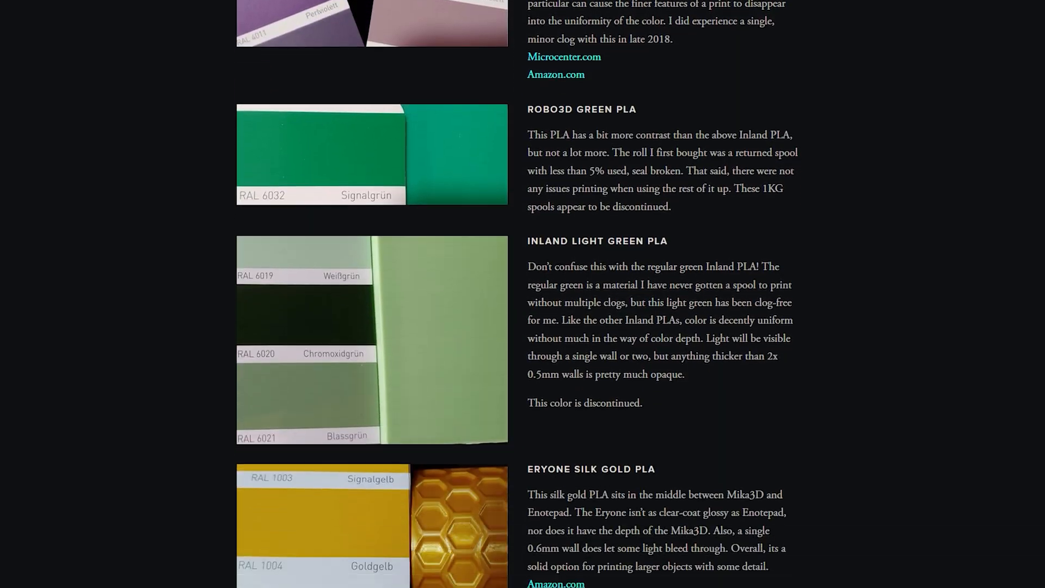
pyautogui.scroll(-3)
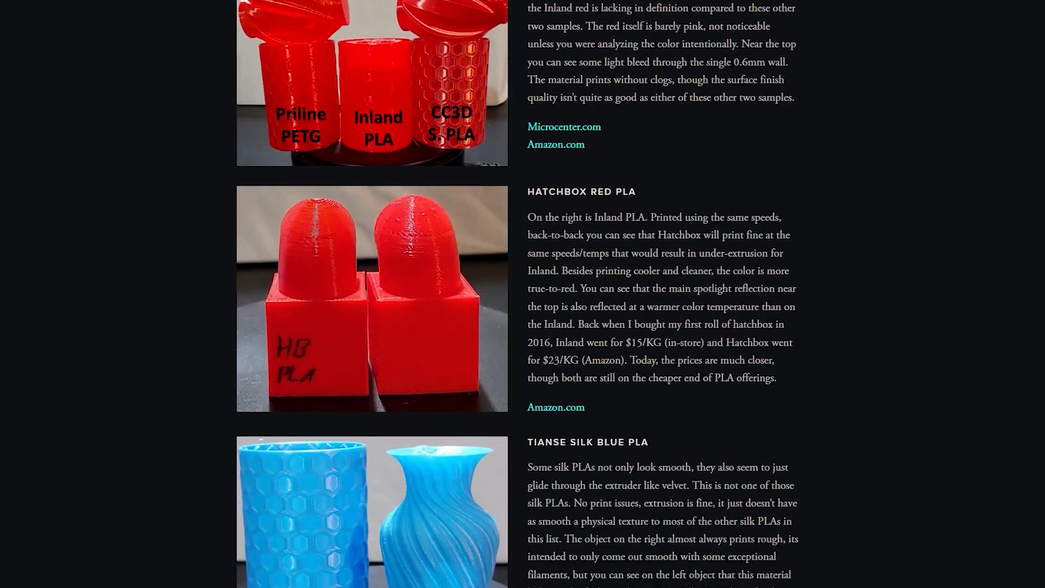